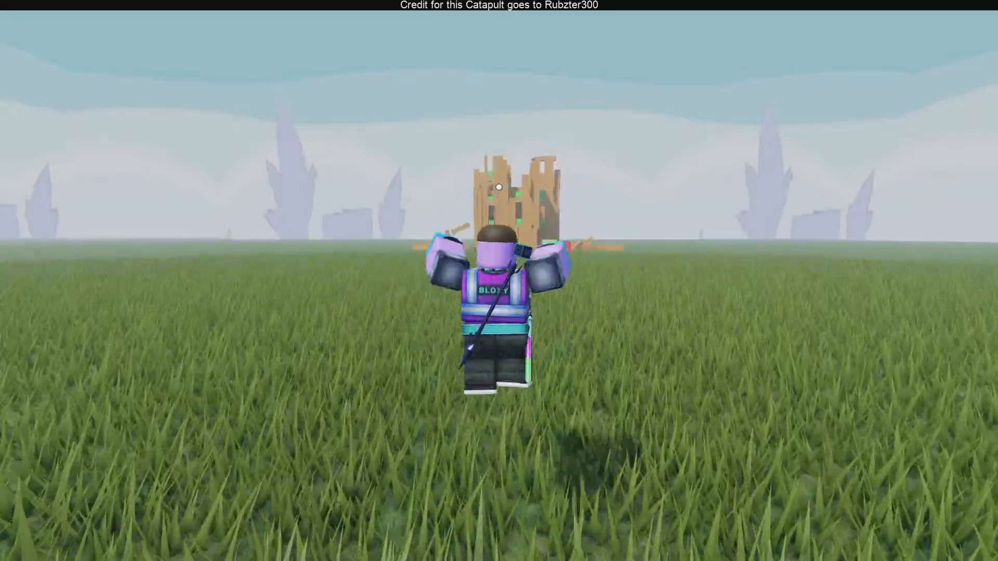
Toggle the in-game menu while moving the red bird beside the wooden pig tower
key("Escape")
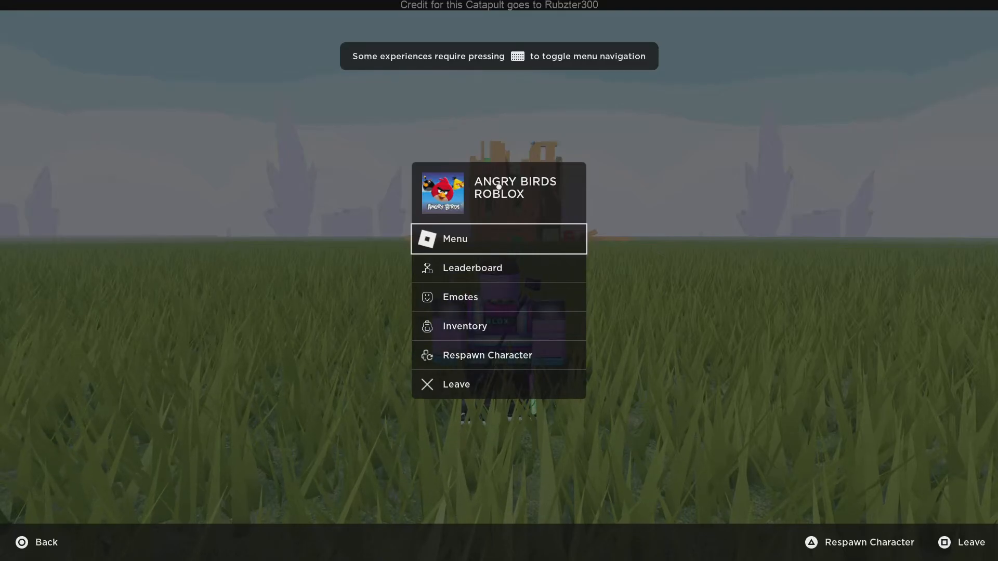
key("Escape")
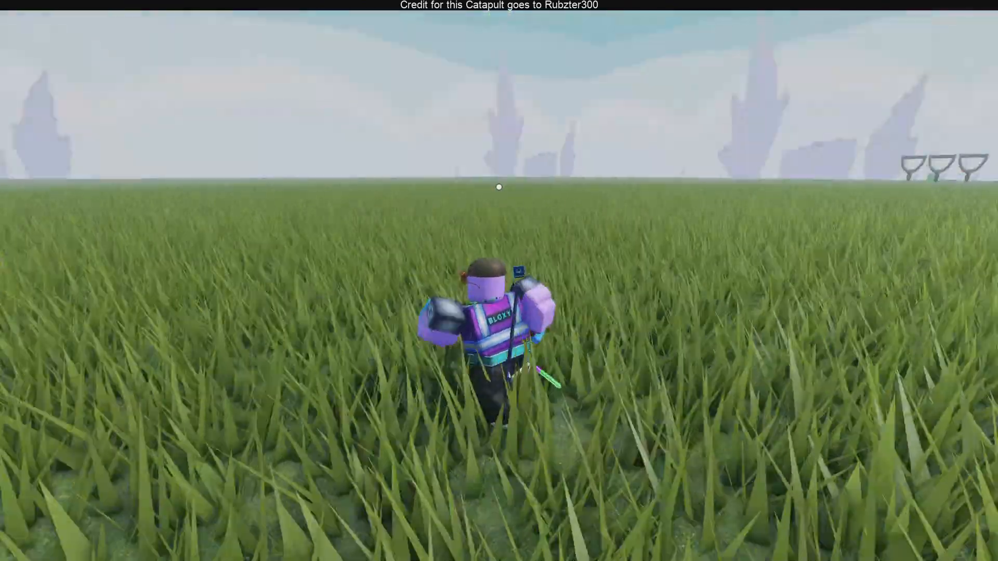
key("escape")
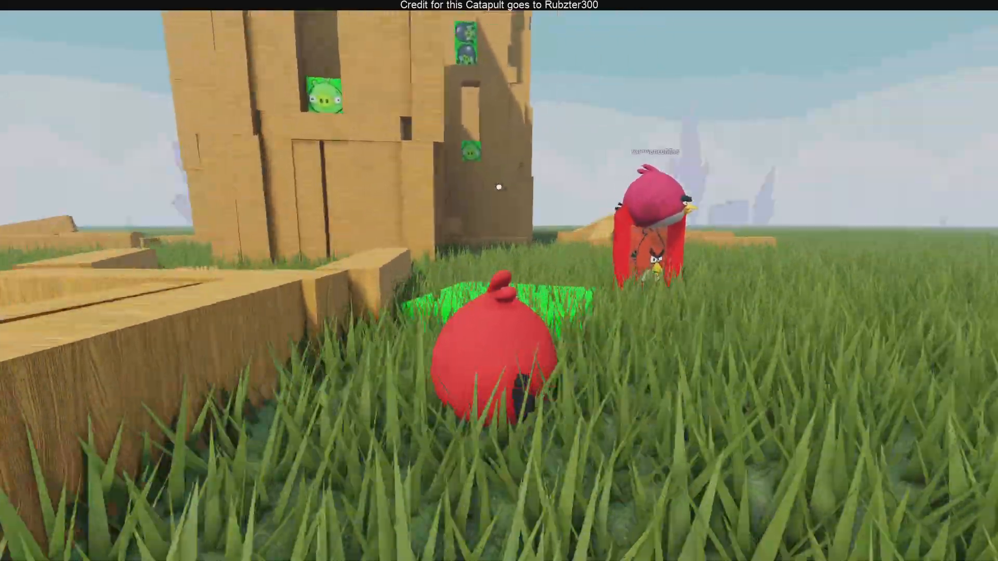
Send a friend request to the first player in the People list, then resume playing
key("Escape")
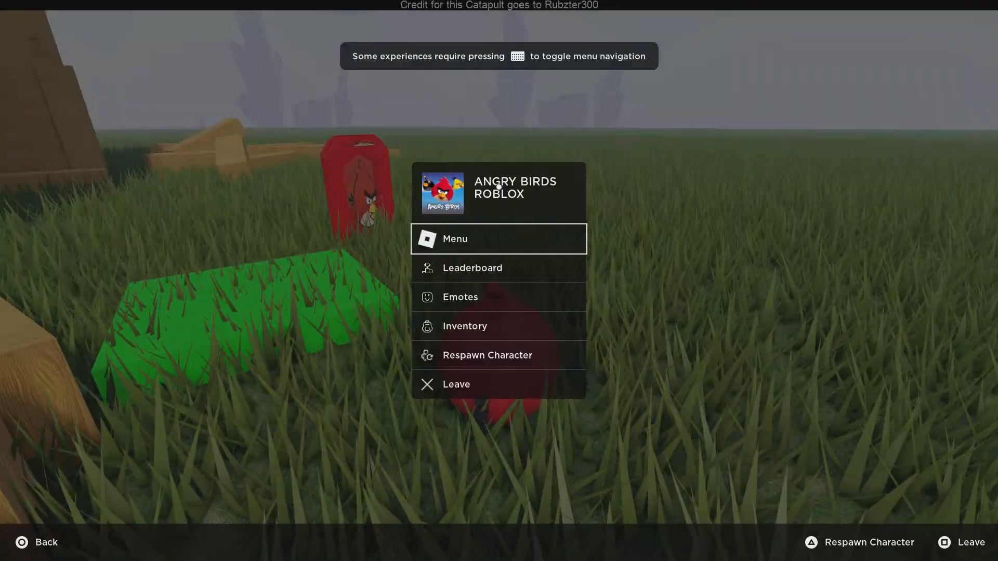
left_click(454, 239)
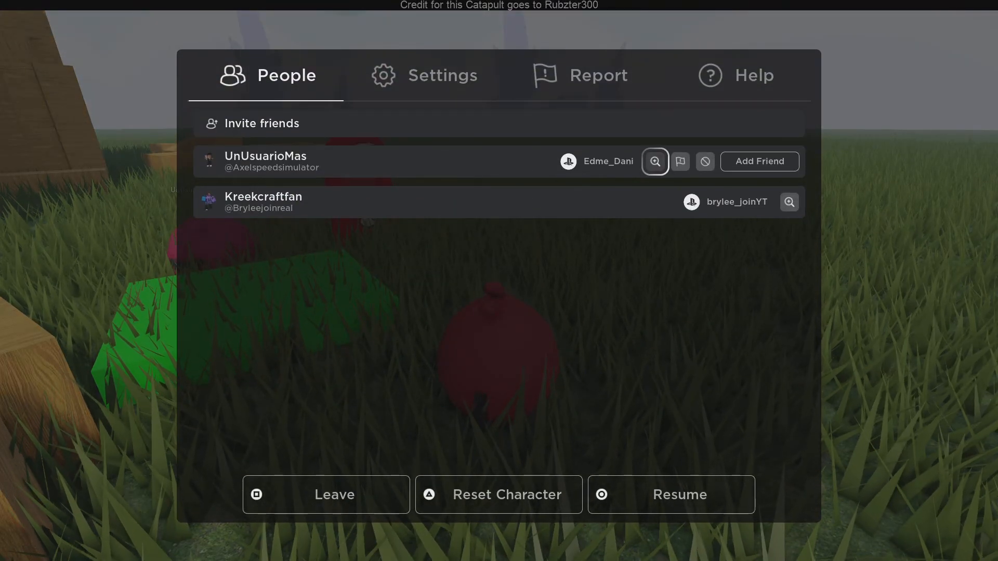
left_click(759, 161)
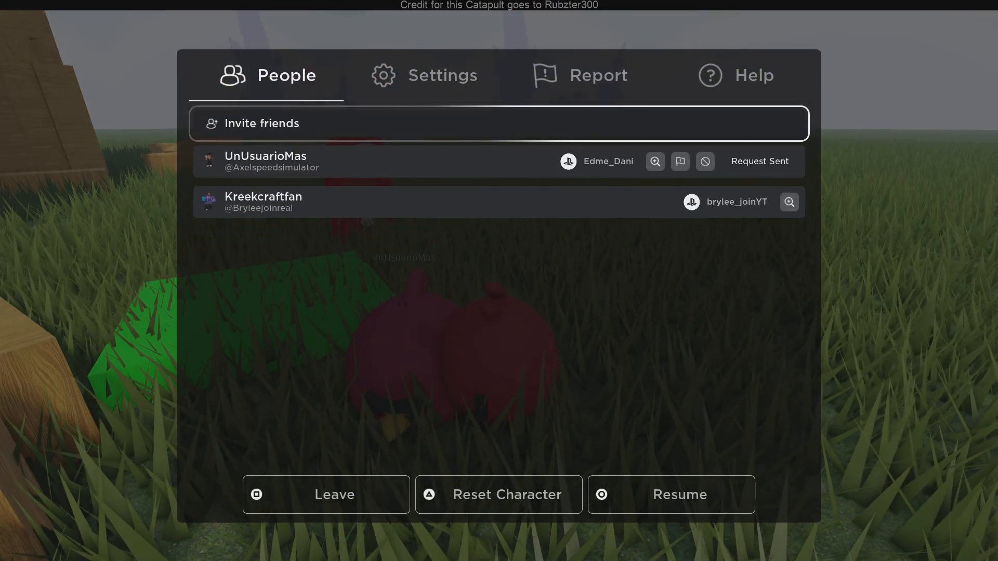
left_click(670, 495)
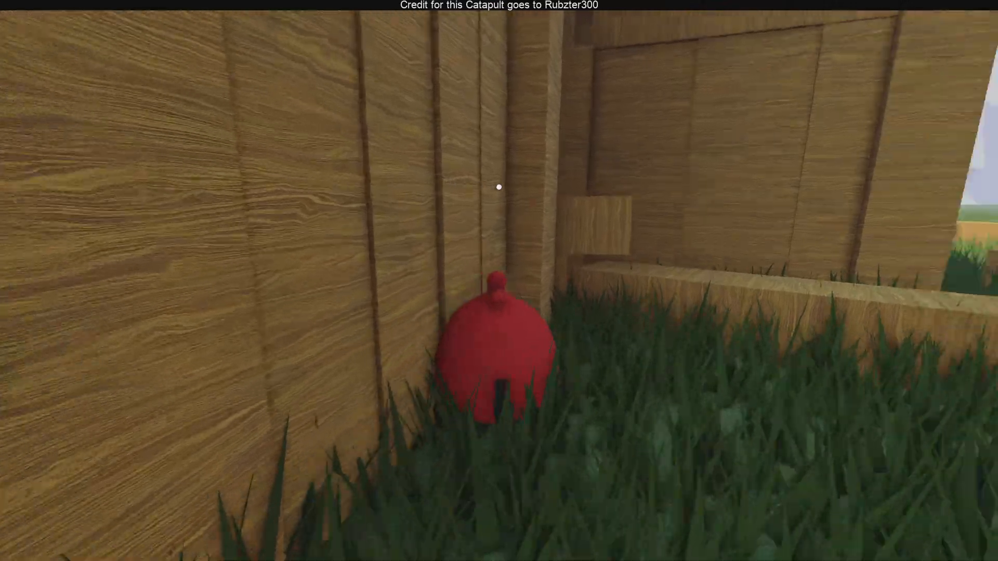
mouse_move(499, 187)
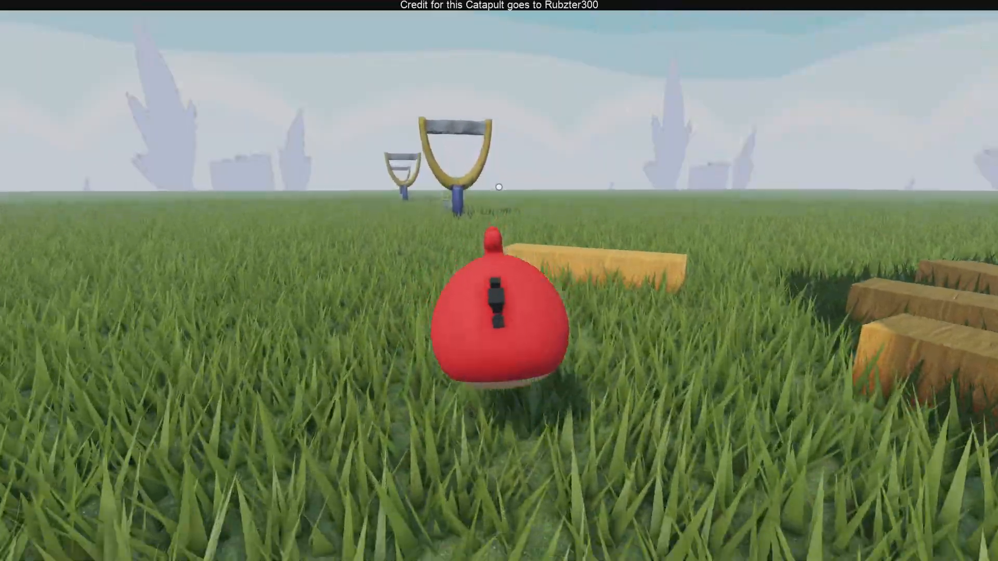
Bring up the Roblox menu after walking the bird out toward the catapults
key("Escape")
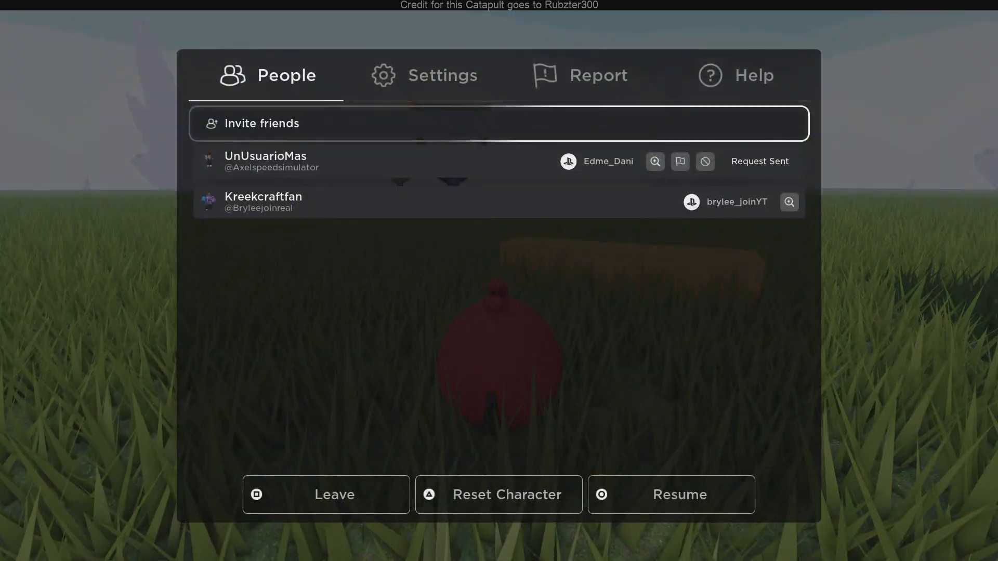
Resume the game as the red bird beside the tall grey block
left_click(671, 495)
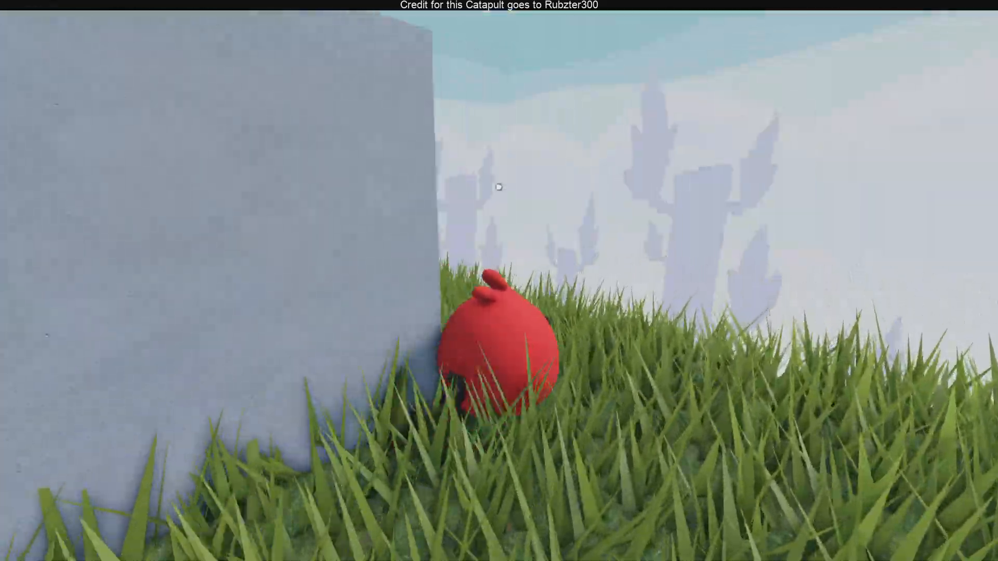
mouse_move(499, 187)
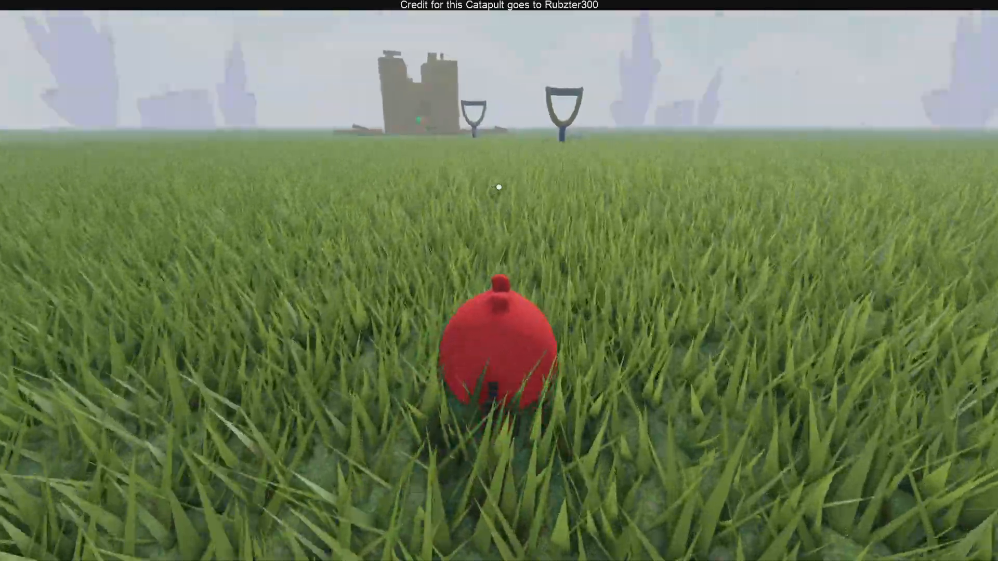
Walk the bird forward past the grey block toward the tower and slingshots
key("w")
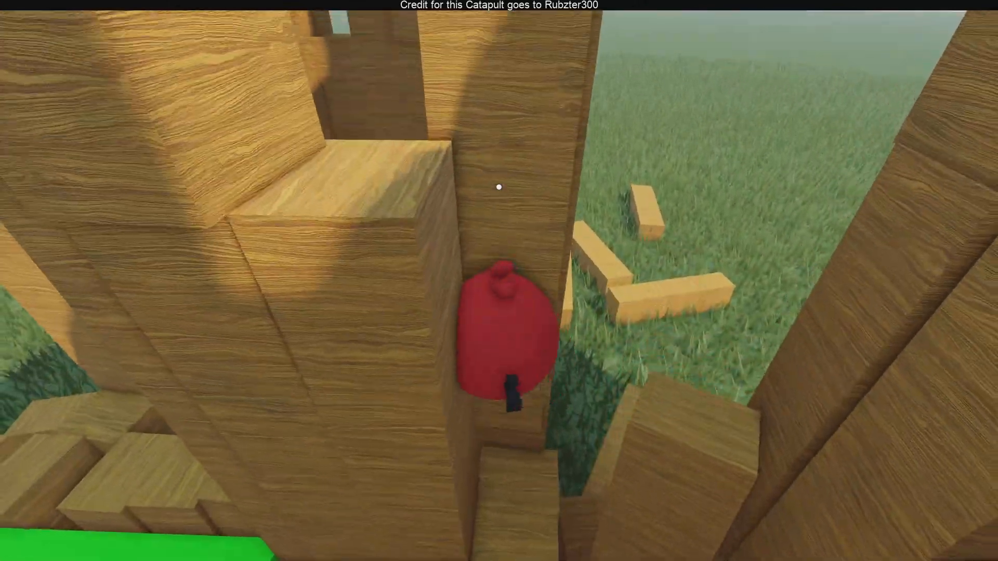
mouse_move(499, 187)
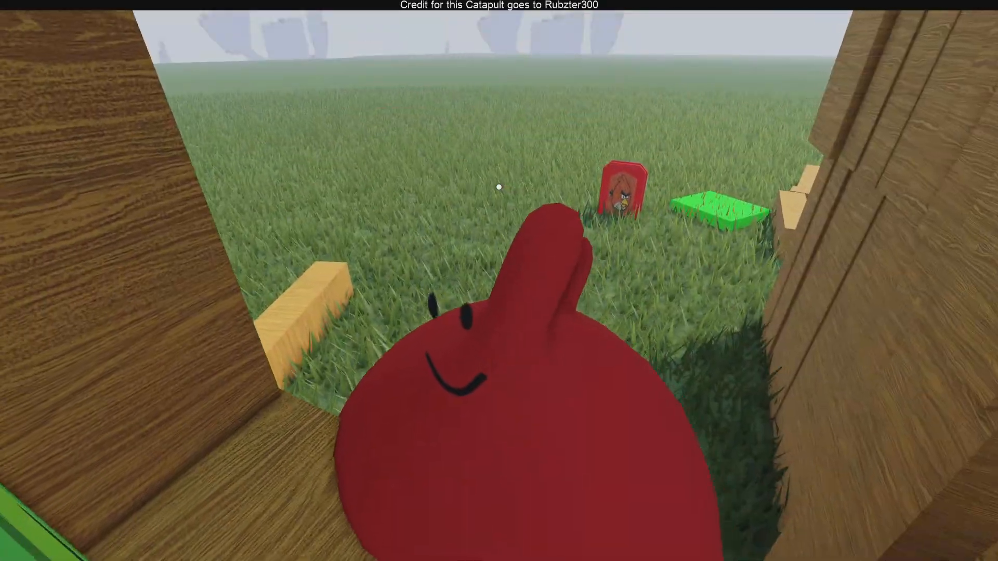
mouse_move(499, 187)
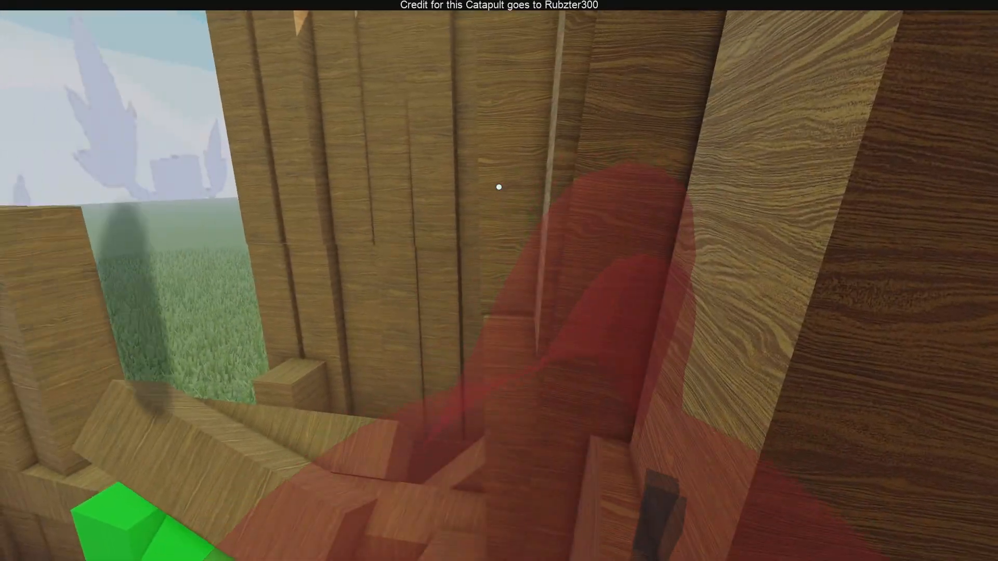
mouse_move(499, 186)
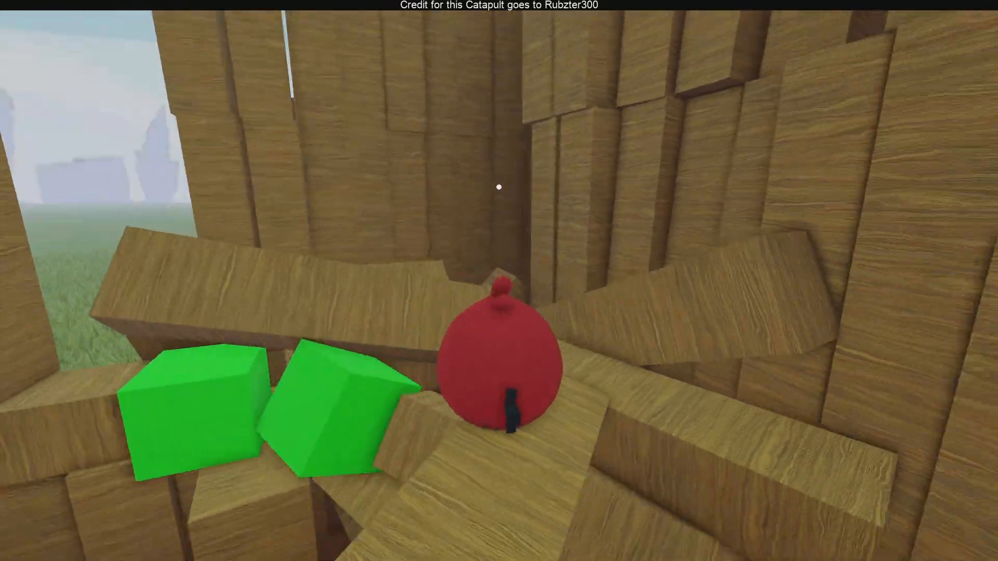
mouse_move(499, 186)
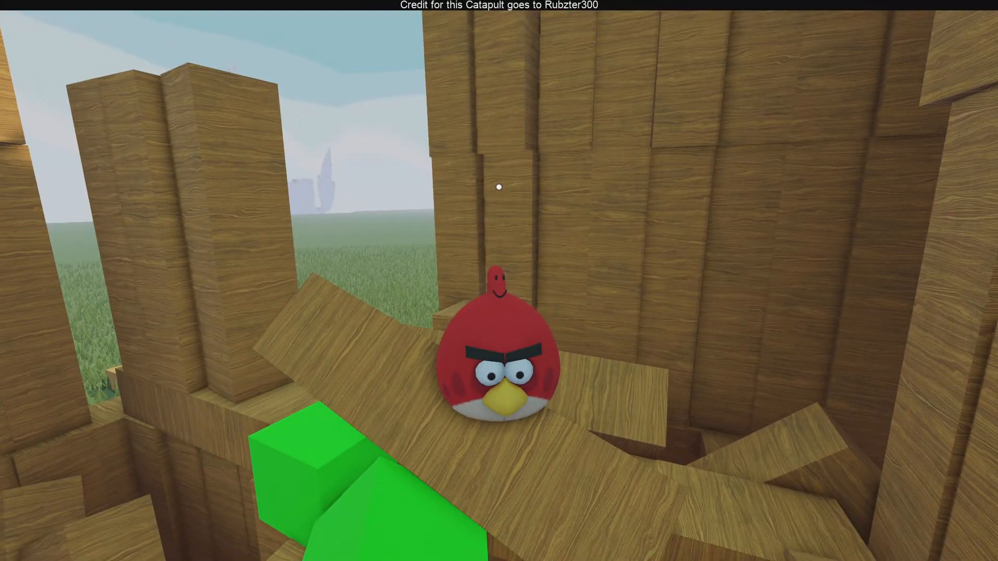
mouse_move(499, 186)
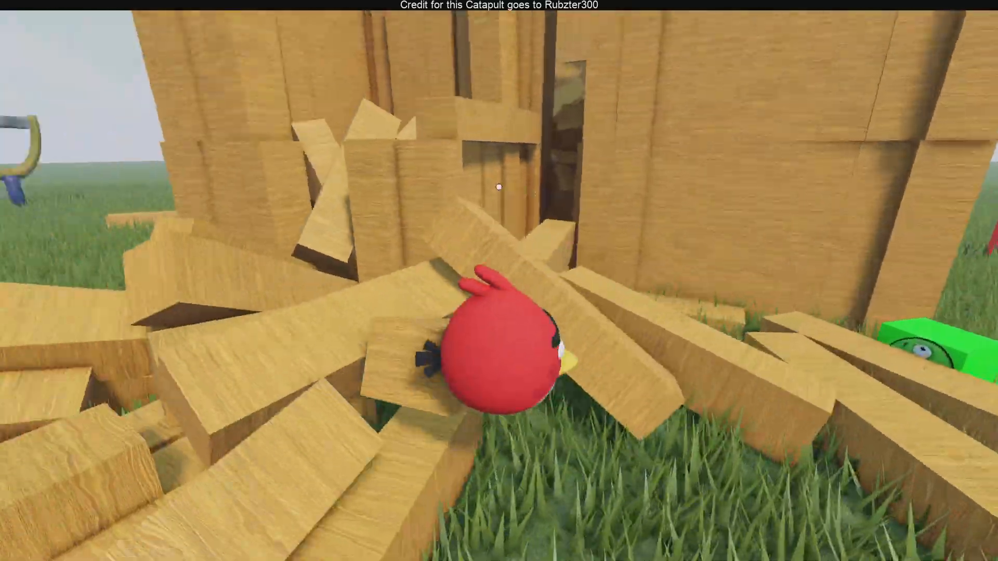
mouse_move(499, 187)
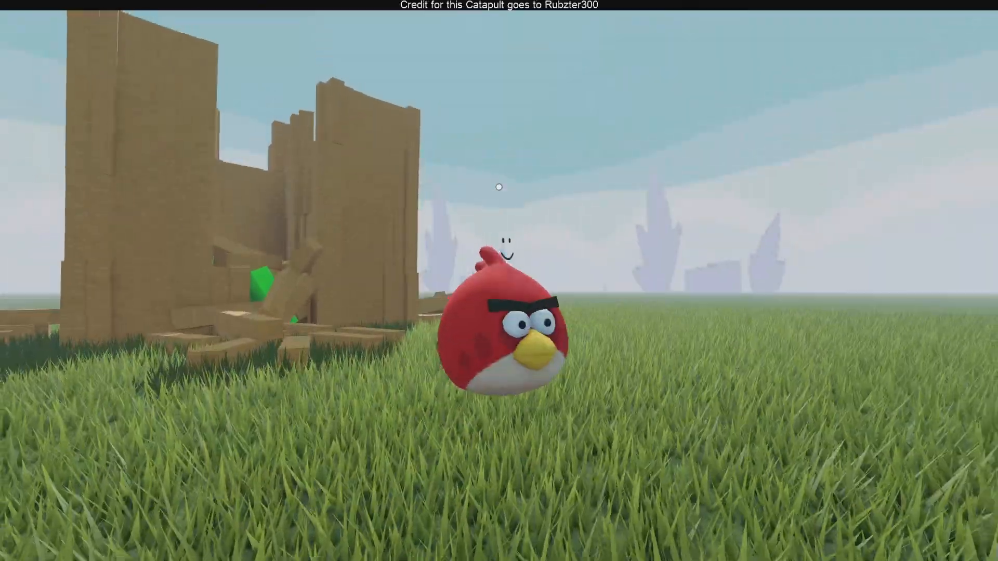
Pause on the open grass near the catapults, then resume playing there
key("Escape")
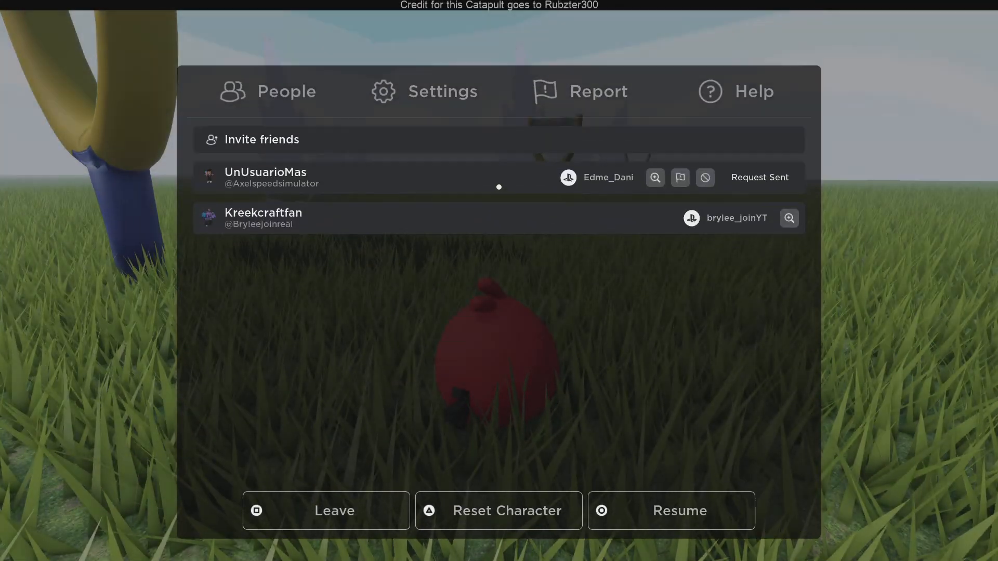
left_click(671, 510)
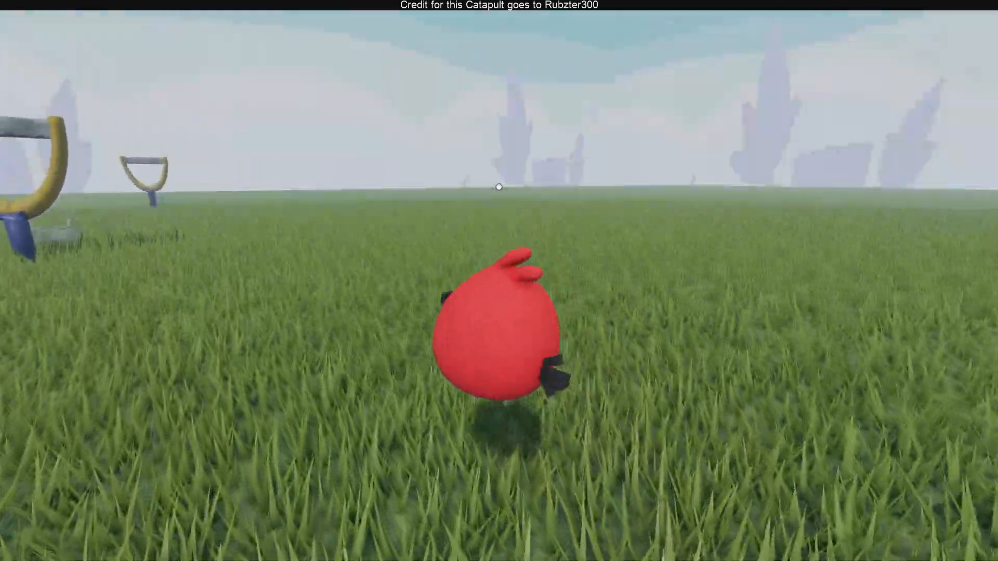